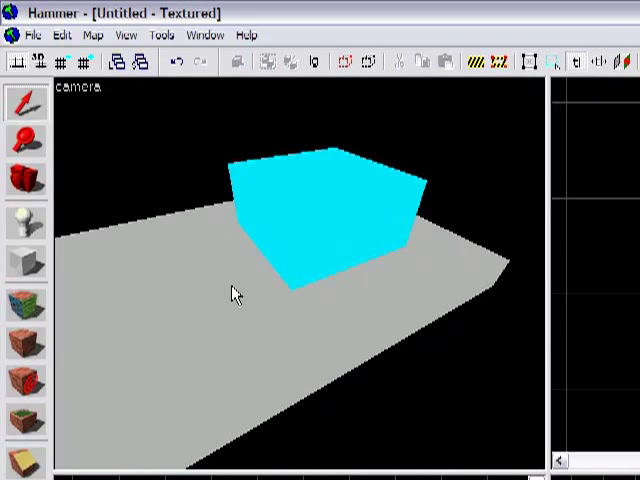
{"action": "mouse_move", "coordinate": [224, 315]}
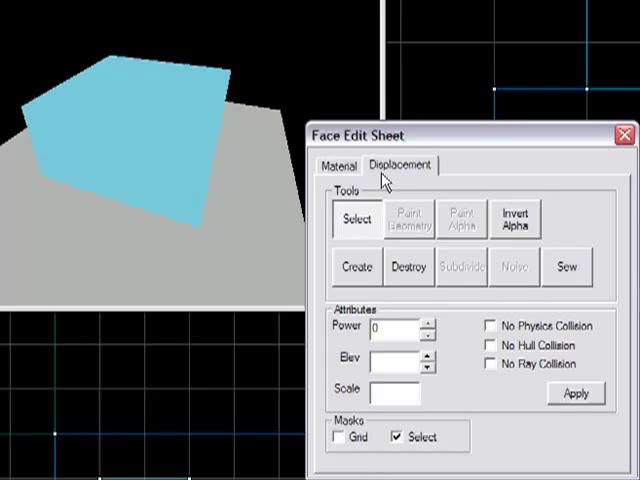
- Create displacements on the cyan block's selected faces at power 3
{"action": "left_click", "coordinate": [356, 266]}
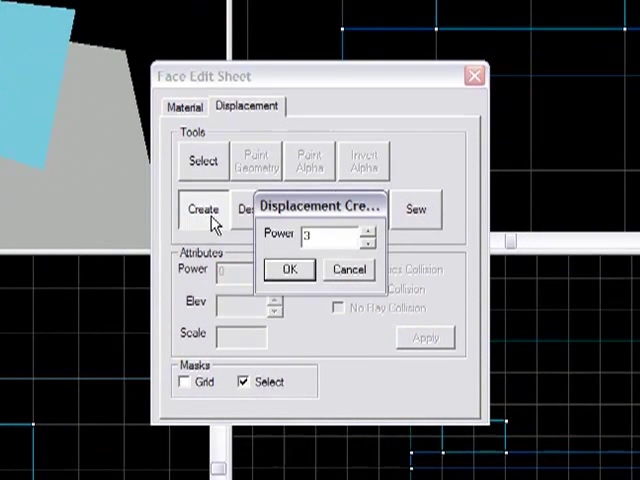
{"action": "left_click", "coordinate": [290, 269]}
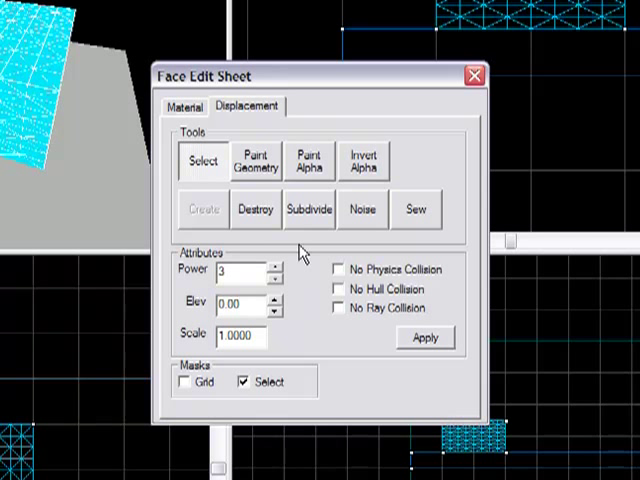
{"action": "mouse_move", "coordinate": [238, 205]}
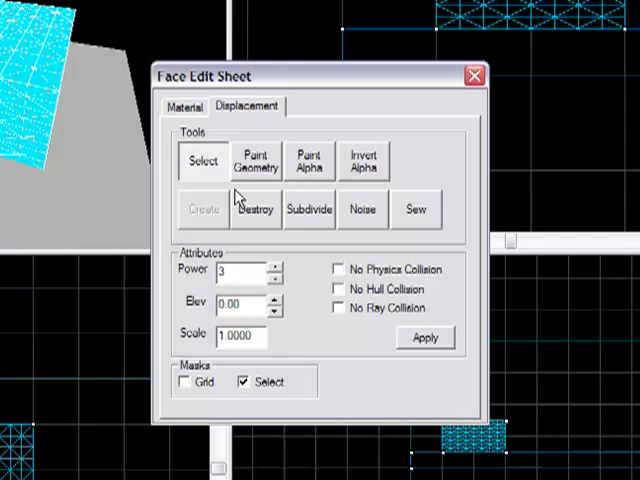
{"action": "mouse_move", "coordinate": [305, 219]}
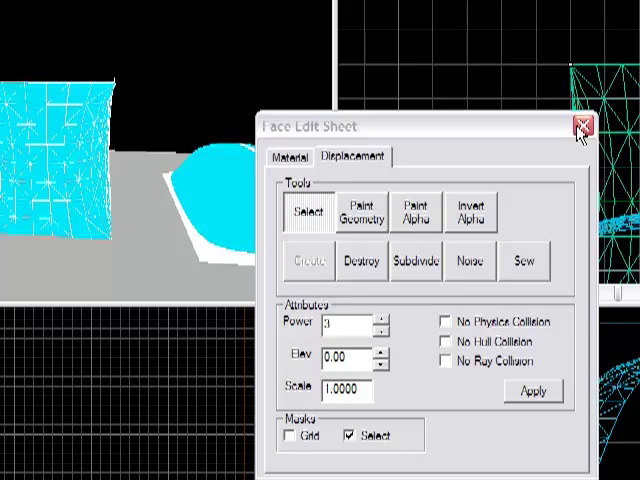
- Close the Face Edit Sheet, leaving the curved column displacement in the map
{"action": "left_click", "coordinate": [580, 124]}
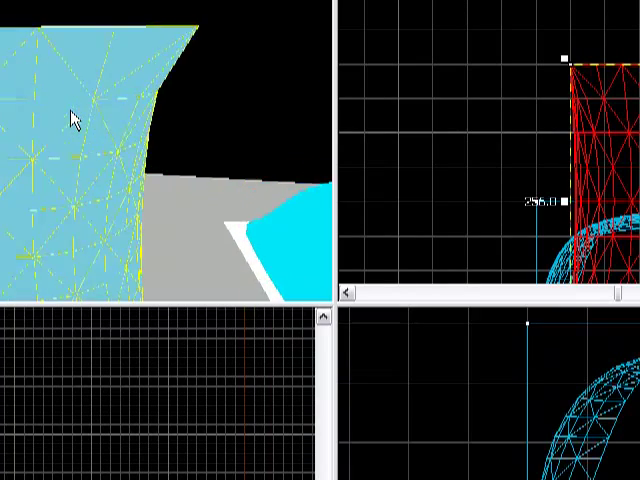